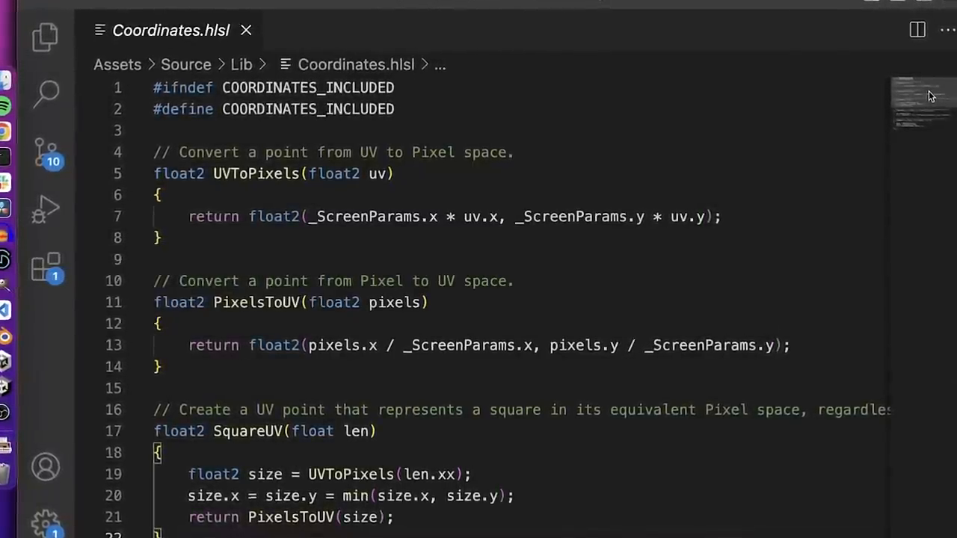
Scroll through the frag function to where DrawBackground precedes DrawObjects.
scroll("down", 3)
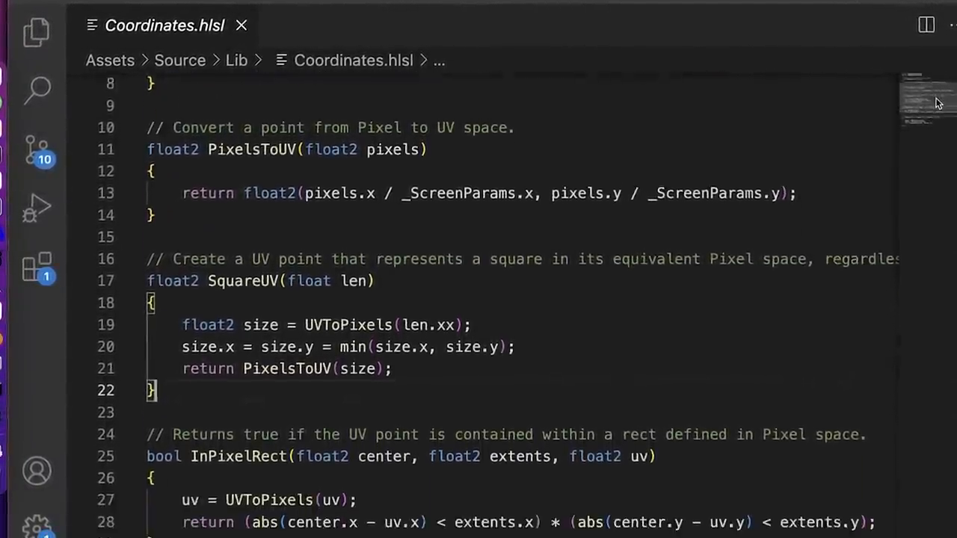
scroll("down", 3)
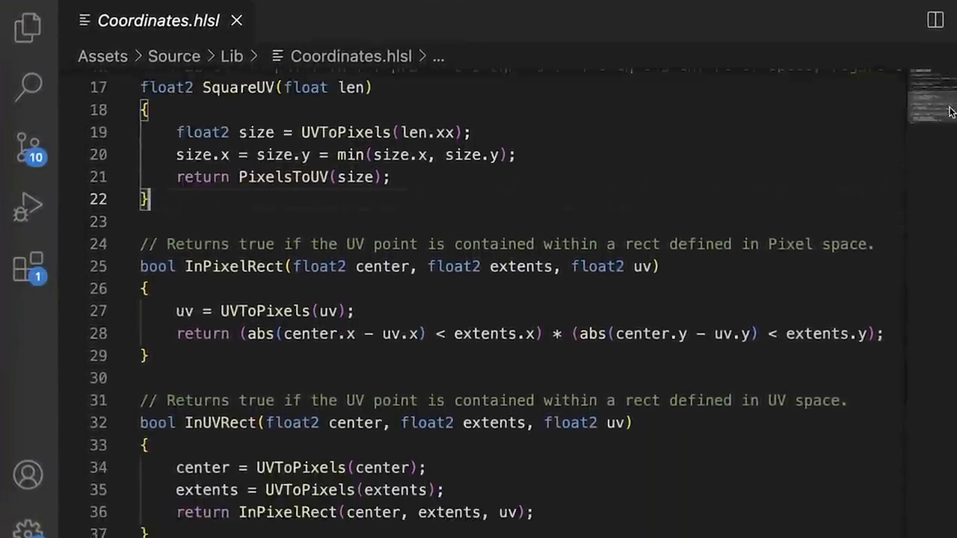
scroll("down", 3)
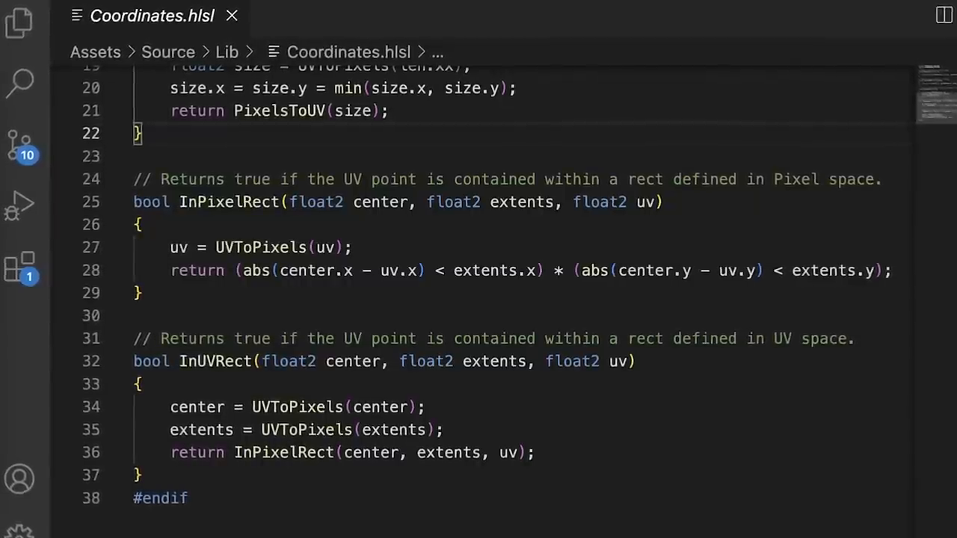
scroll("up", 3)
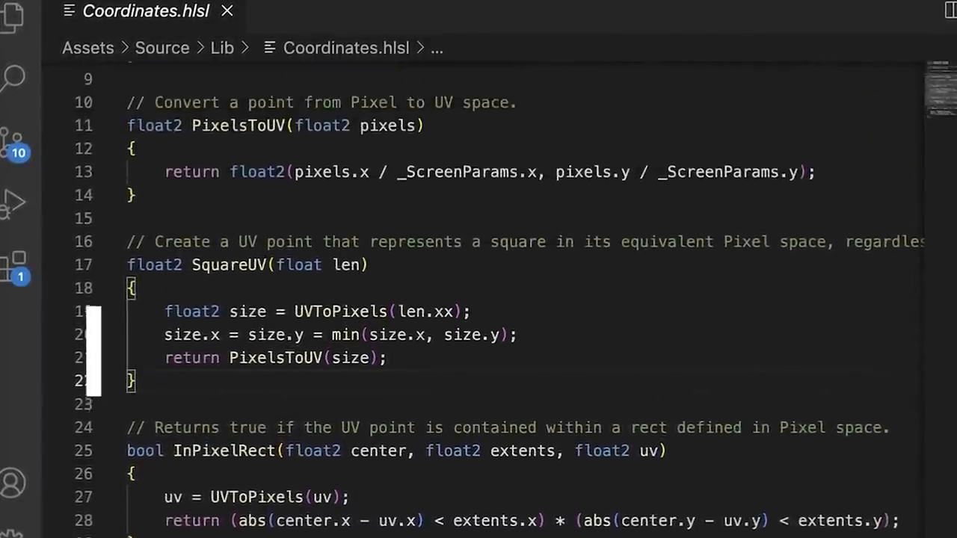
scroll("up", 3)
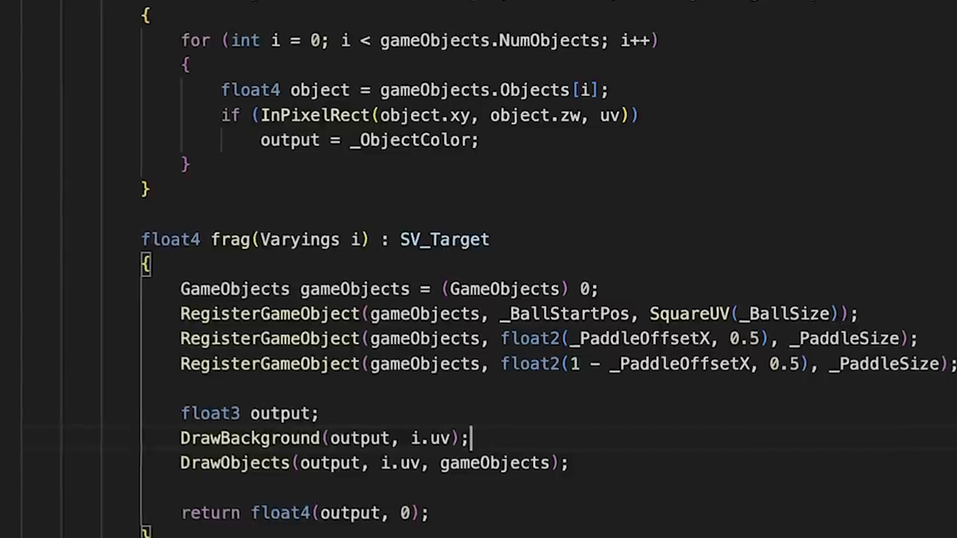
scroll("down", 3)
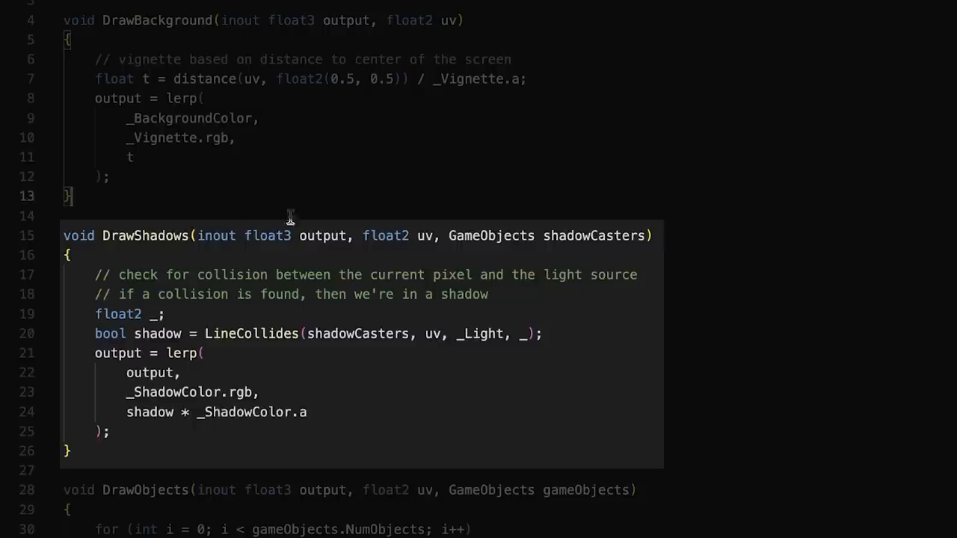
mouse_move(825, 284)
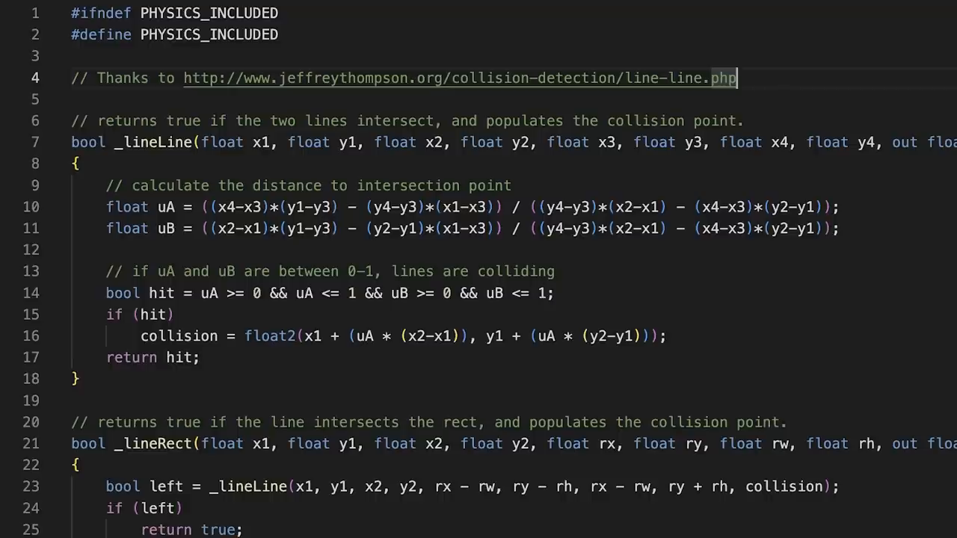
Scroll through DrawShadows and the LineCollides include from Physics.hlsl.
scroll("down", 3)
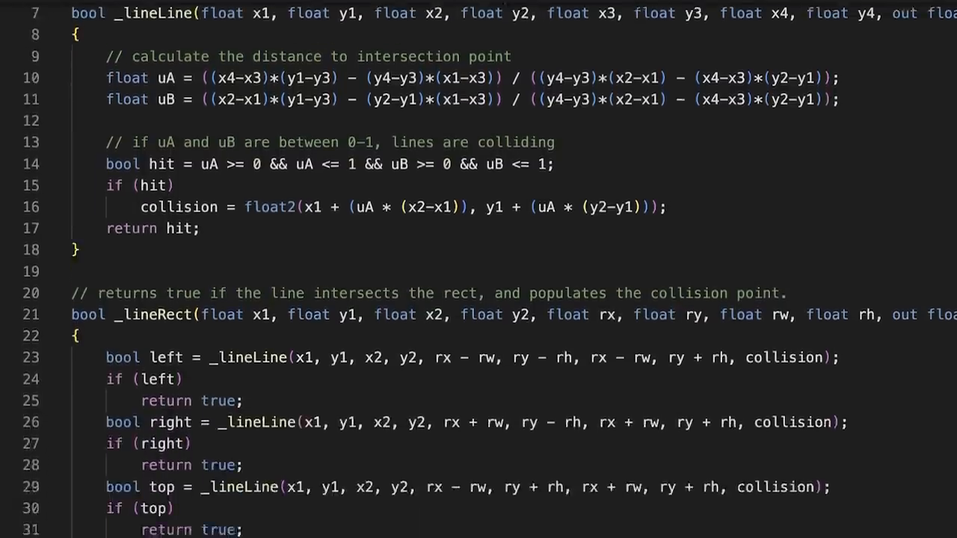
scroll("down", 3)
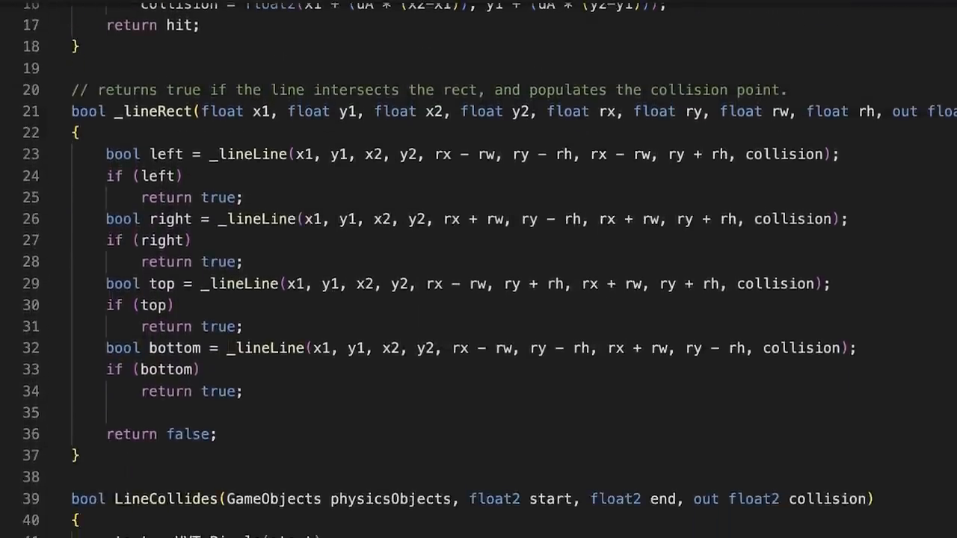
scroll("down", 3)
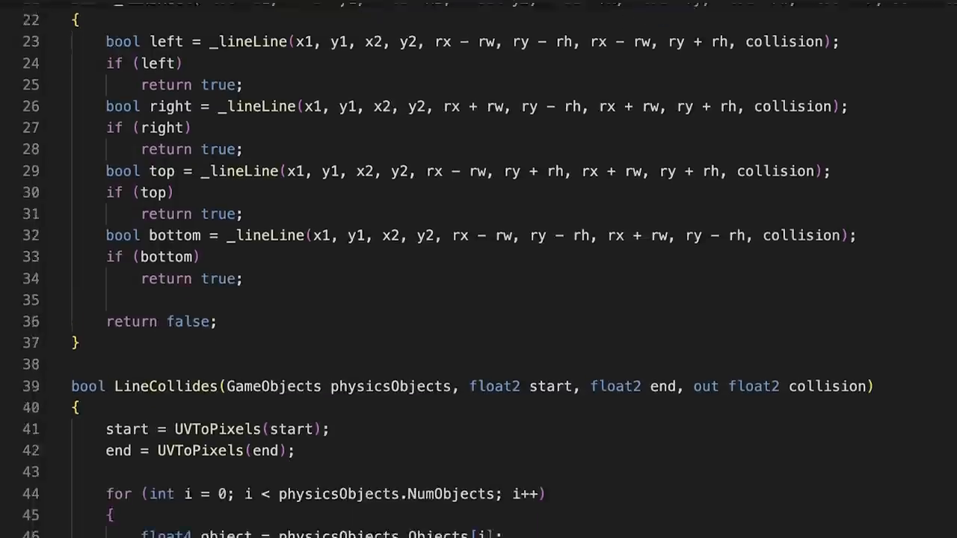
scroll("down", 3)
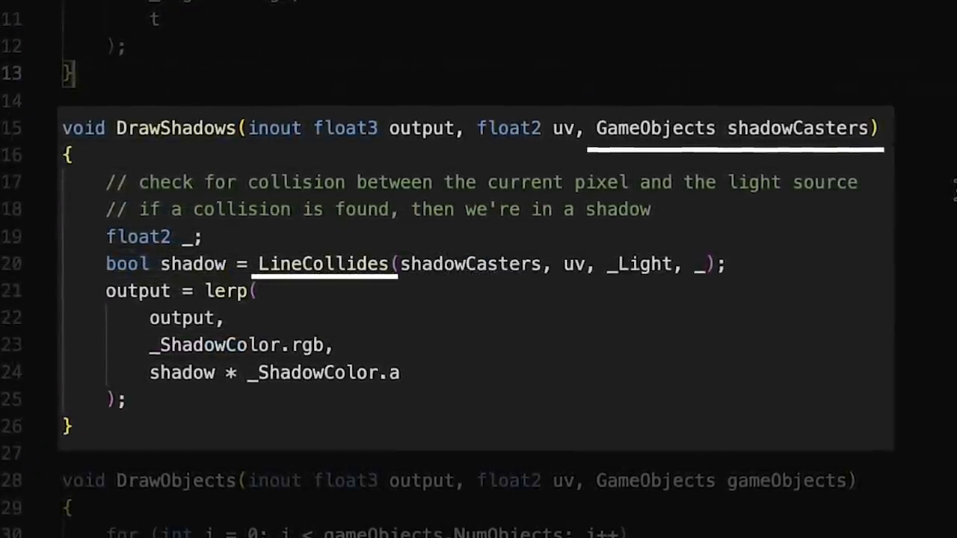
scroll("up", 3)
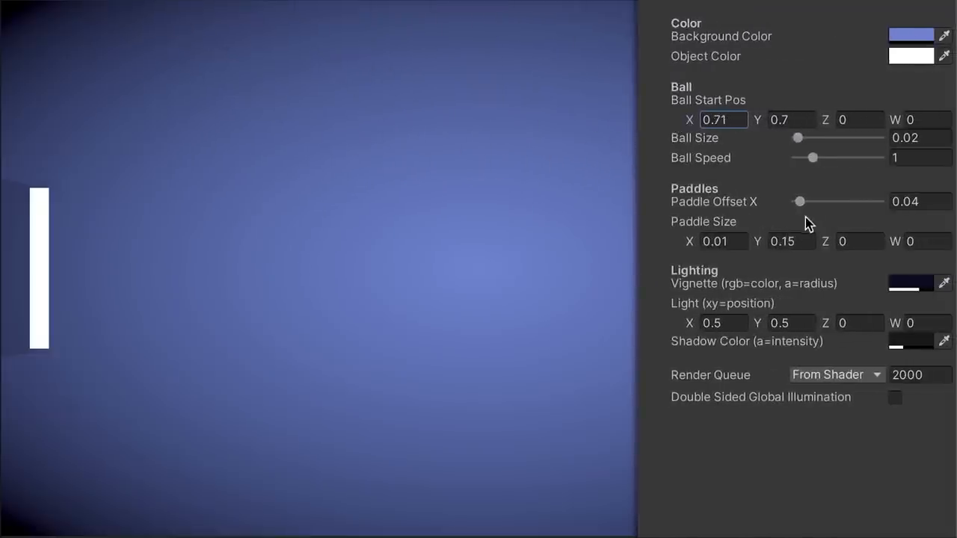
Raise the material's Paddle Offset X from 0.04 to 0.13, moving the paddle and shadow inward.
left_click_drag(798, 200, 808, 200)
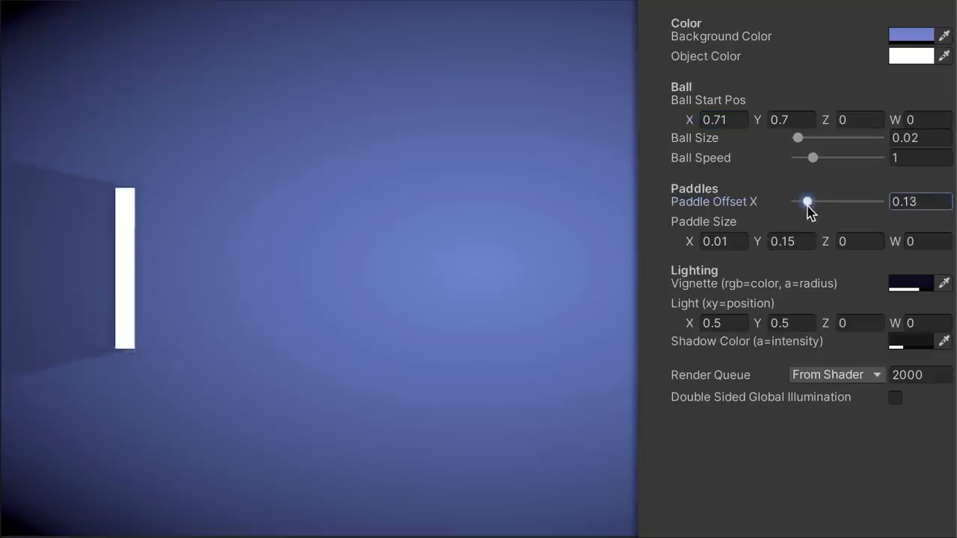
left_click_drag(808, 200, 800, 200)
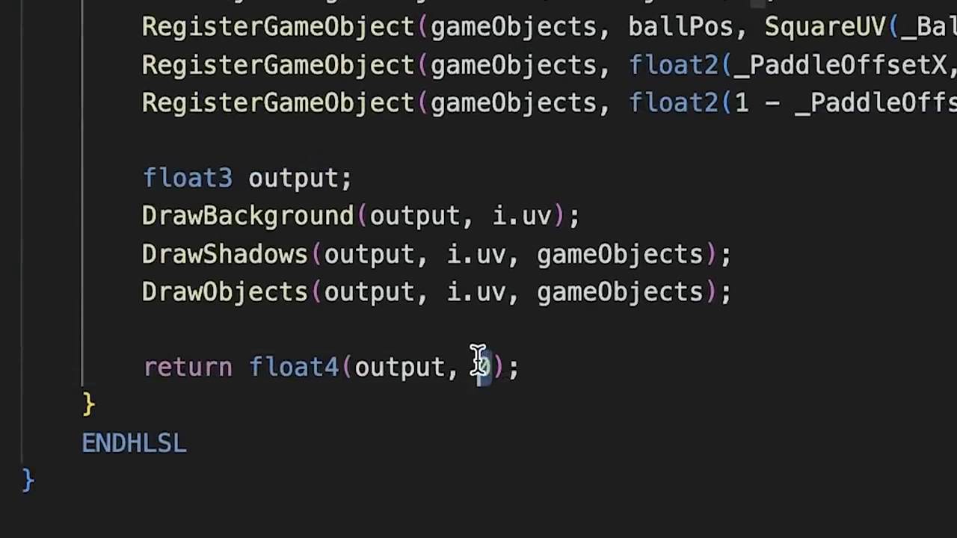
Set the float4 return's last component to 0 after the DrawShadows call.
type("0;")
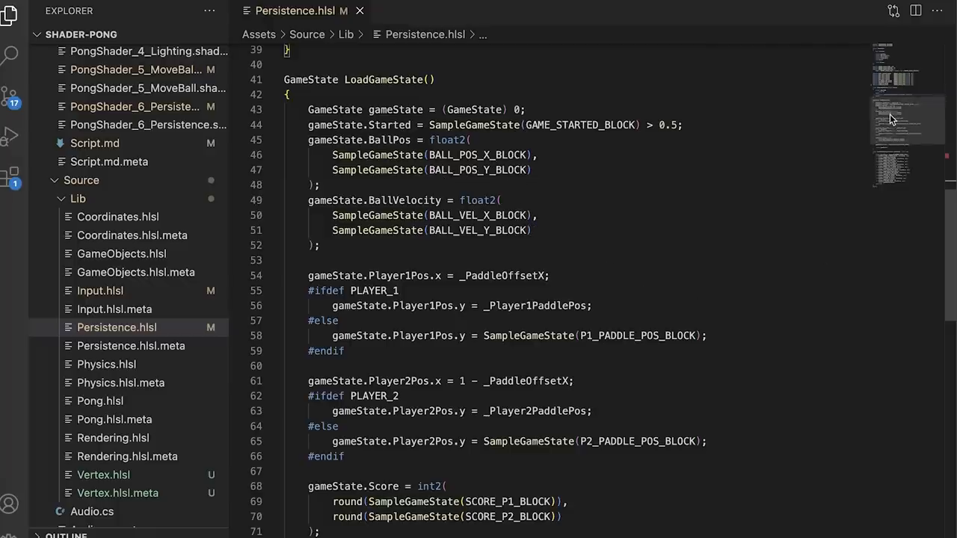
Switch to VS Code, reach Pong.hlsl's UpdateGame and select the apply-velocity comment line.
scroll("down", 3)
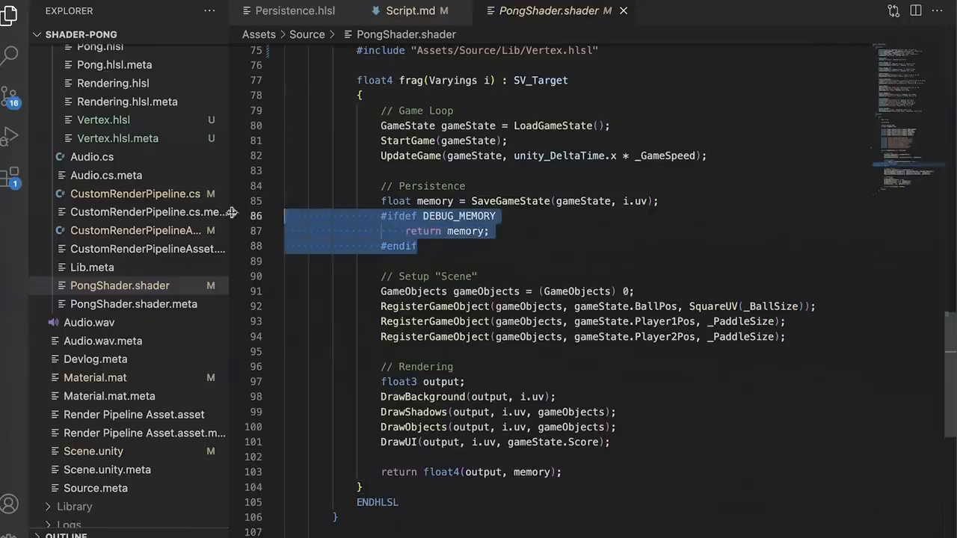
left_click(552, 260)
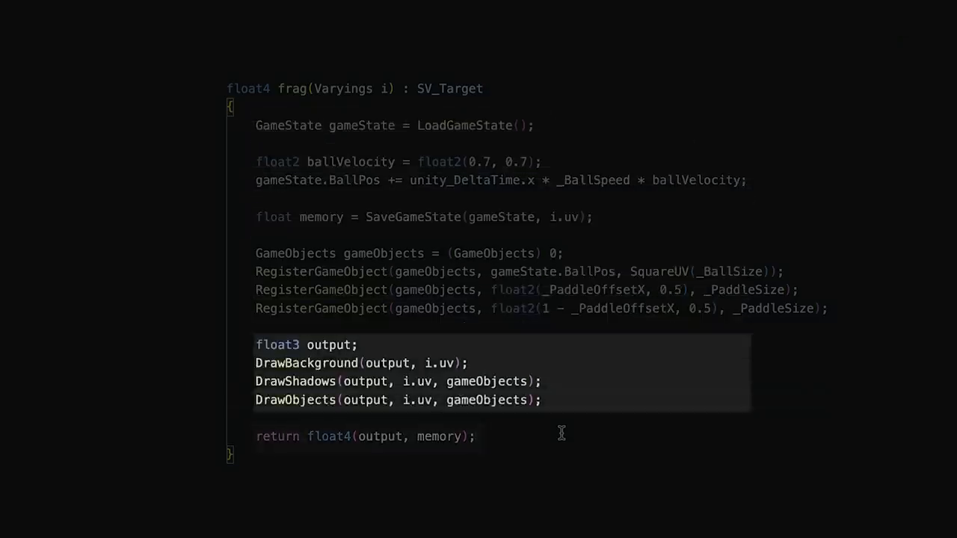
left_click(450, 4)
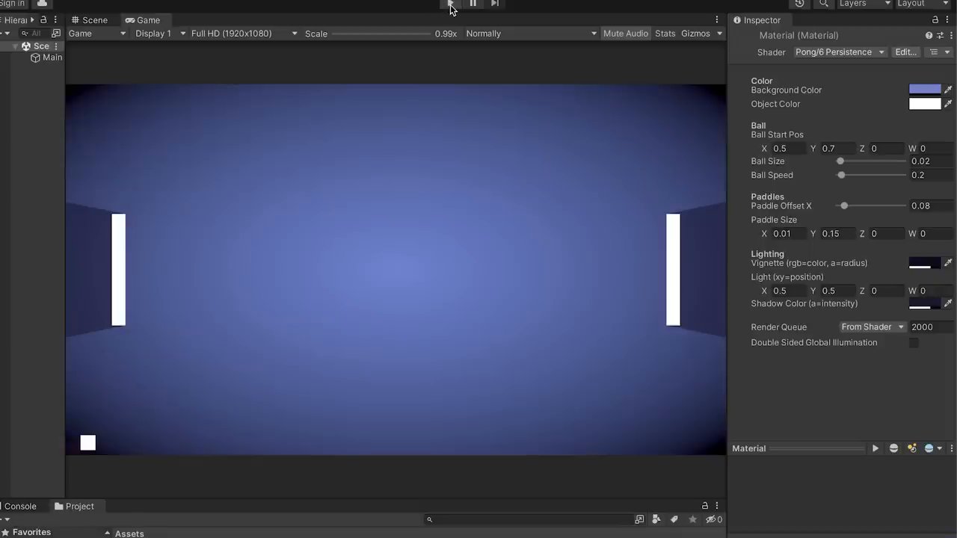
left_click(450, 4)
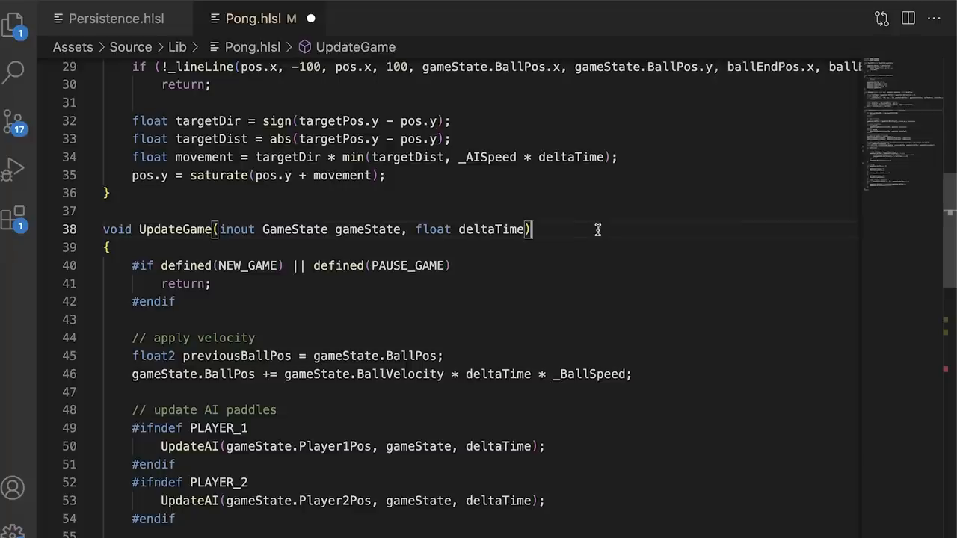
mouse_move(935, 154)
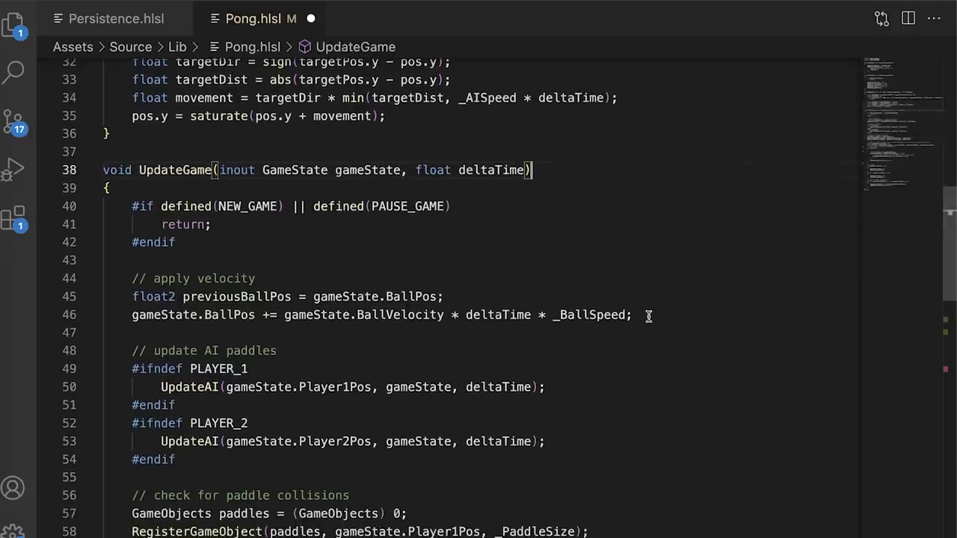
left_click(257, 278)
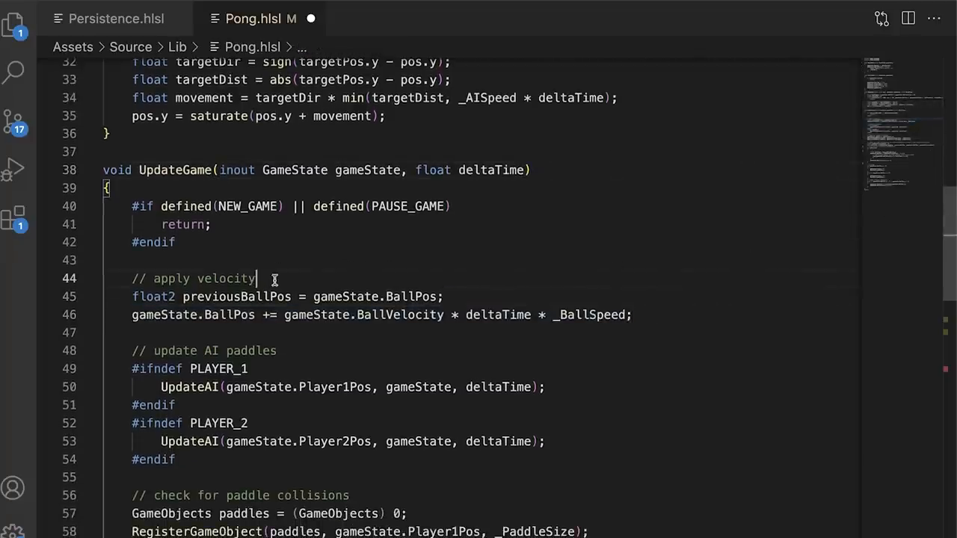
Review Rendering.hlsl's DrawUI score loop, then bring up the Unity Game view.
scroll("down", 3)
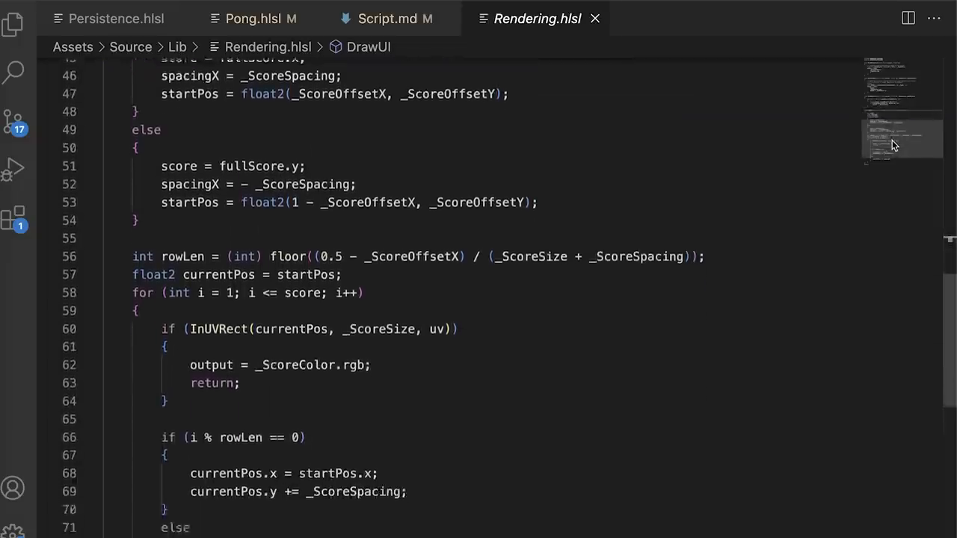
left_click(253, 18)
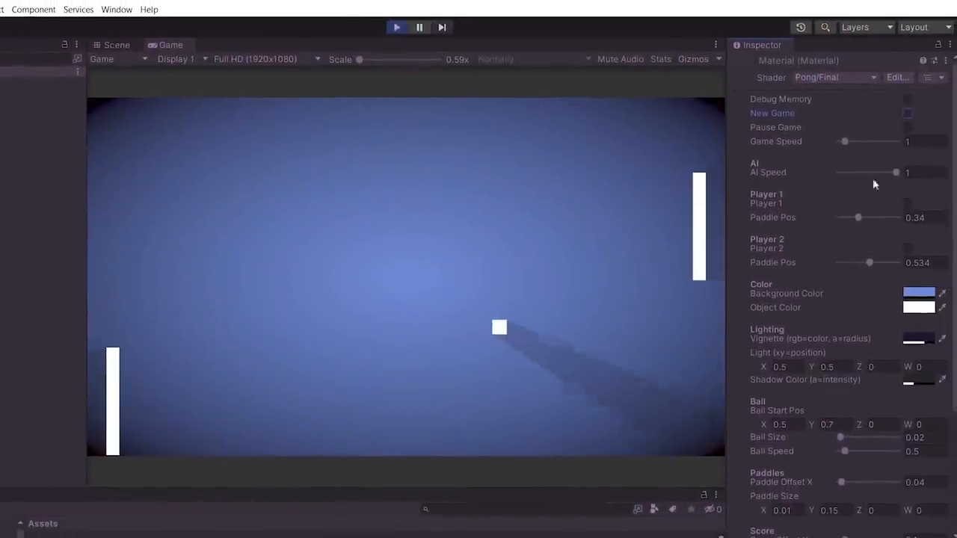
Drive the Player 1 Paddle Pos slider up and down live to meet the ball.
left_click_drag(859, 218, 865, 218)
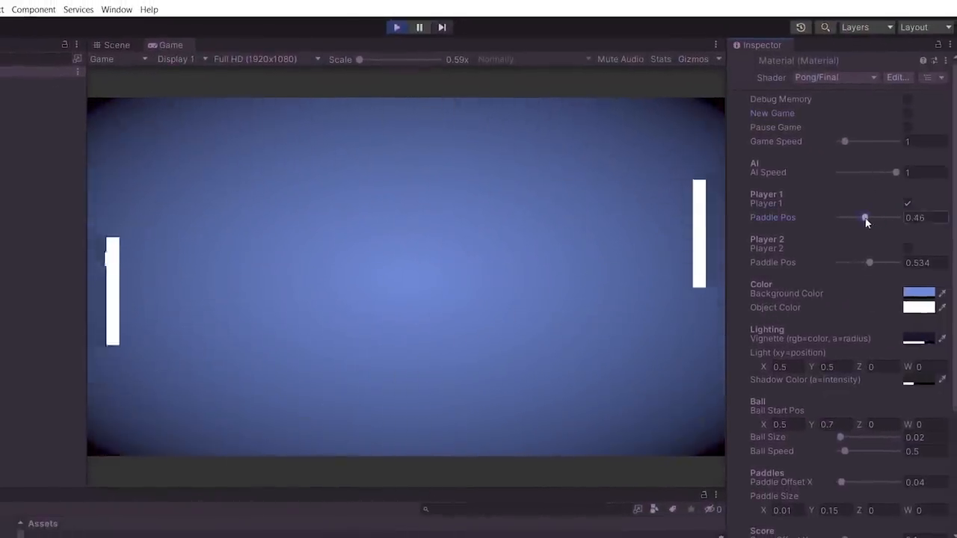
left_click_drag(864, 218, 888, 218)
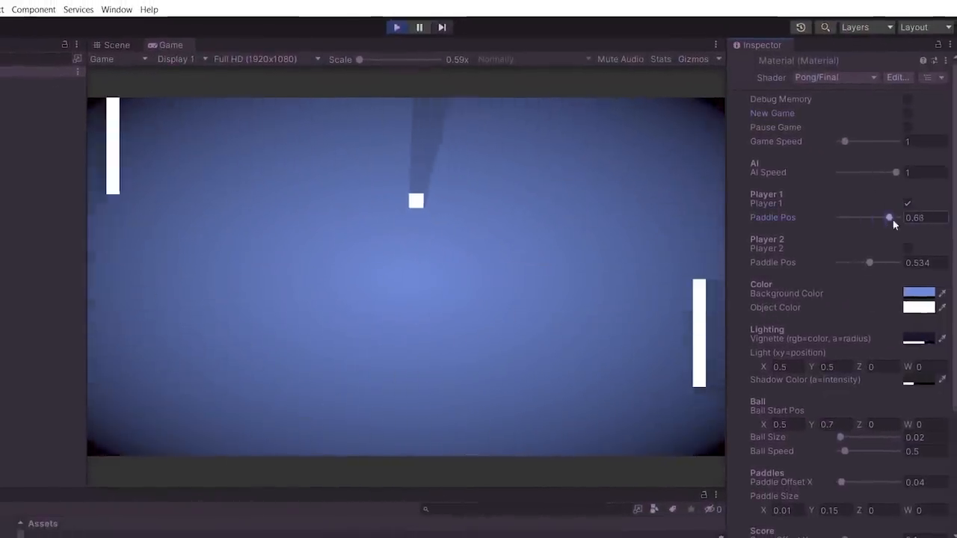
left_click_drag(889, 218, 873, 218)
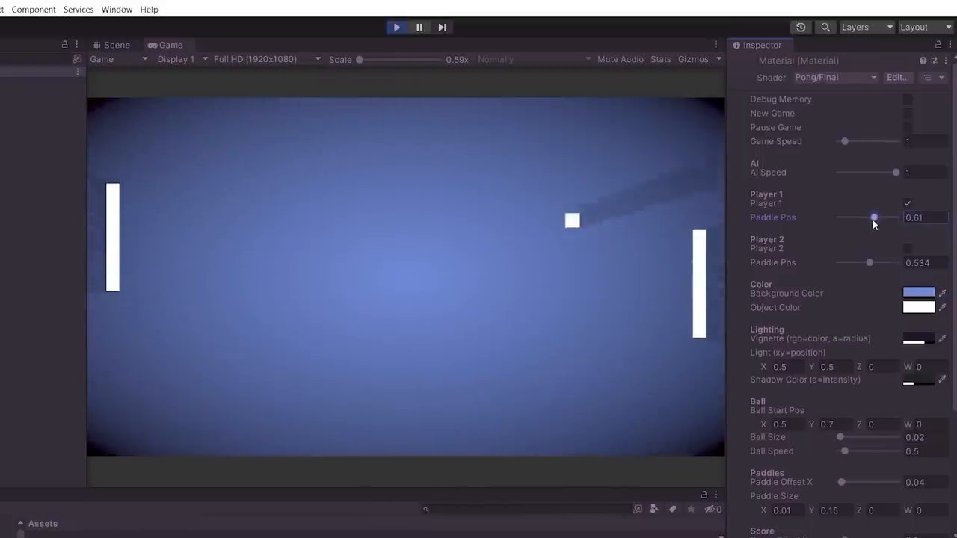
left_click_drag(873, 218, 856, 218)
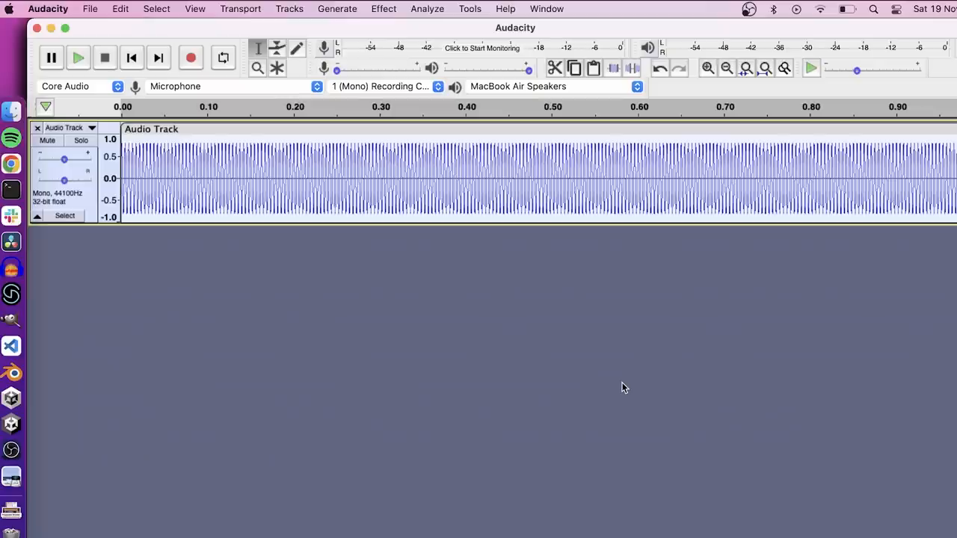
Focus the Audacity window, leaving the track unchanged, then show Audio.cs in VS Code.
left_click(78, 57)
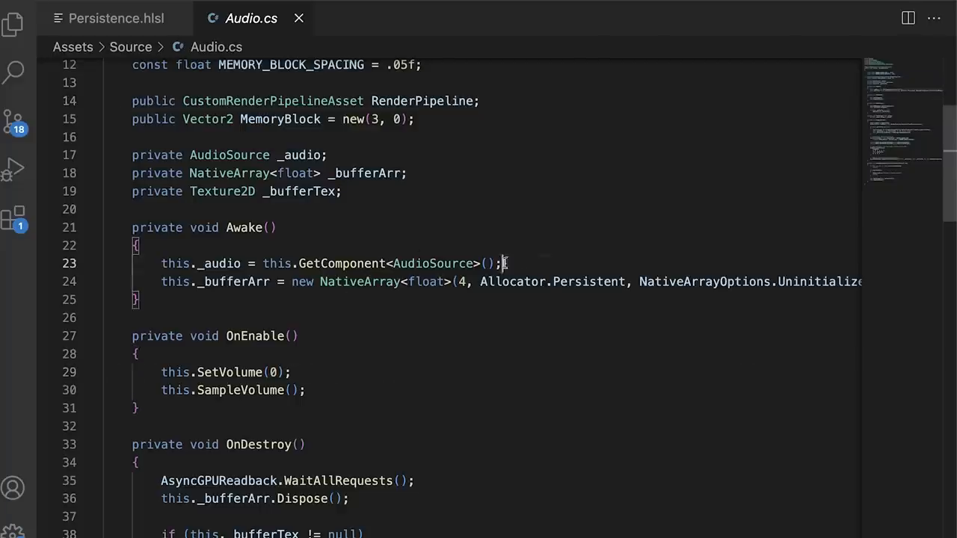
Scroll through Audio.cs's AudioSource setup and persistent float buffer.
scroll("down", 3)
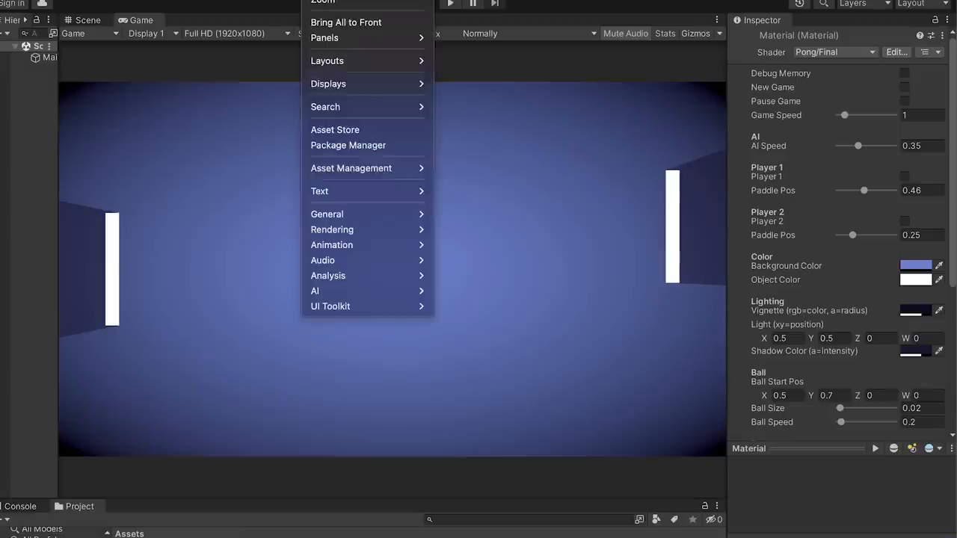
Open Package Manager from the Window menu and list Built-in packages.
left_click(344, 150)
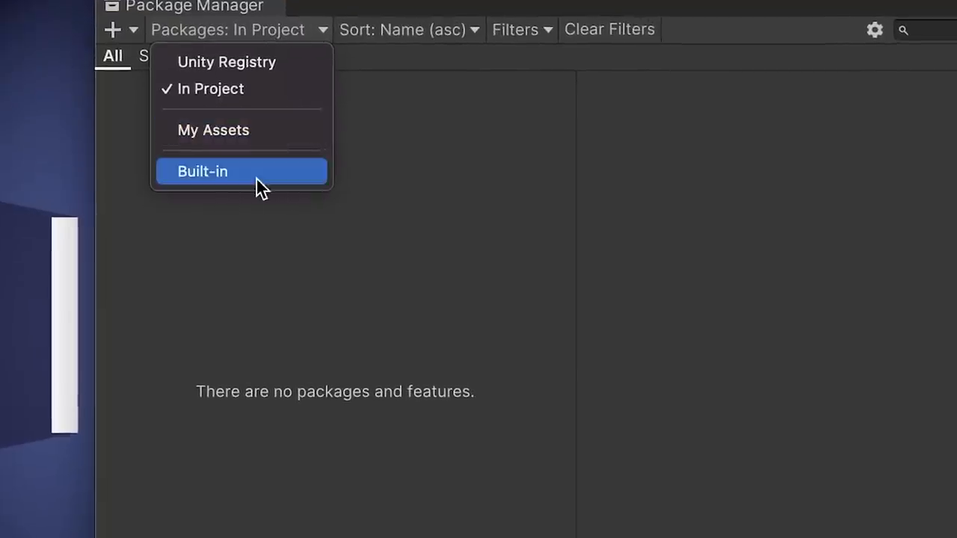
left_click(204, 170)
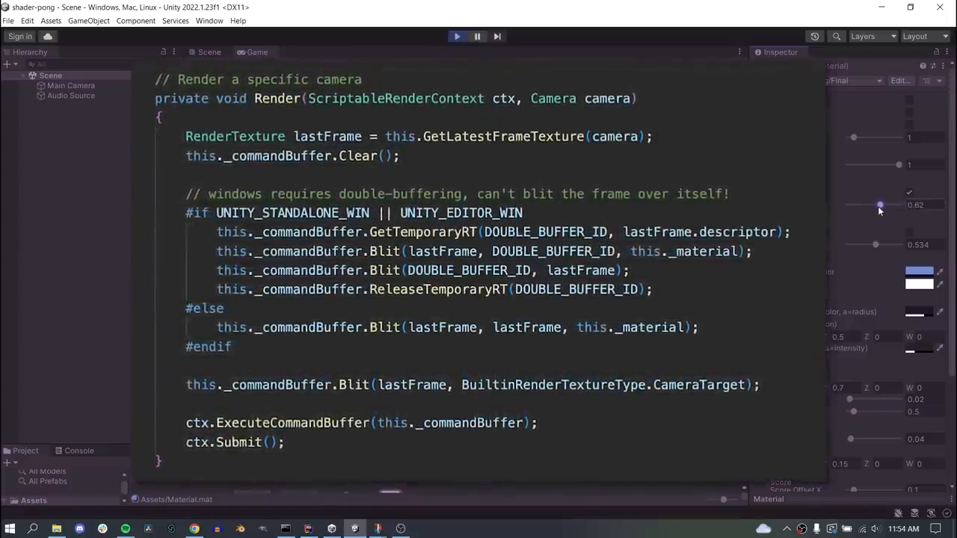
Move the Player 1 Paddle Pos slider up near the top, then back to mid height.
left_click(257, 51)
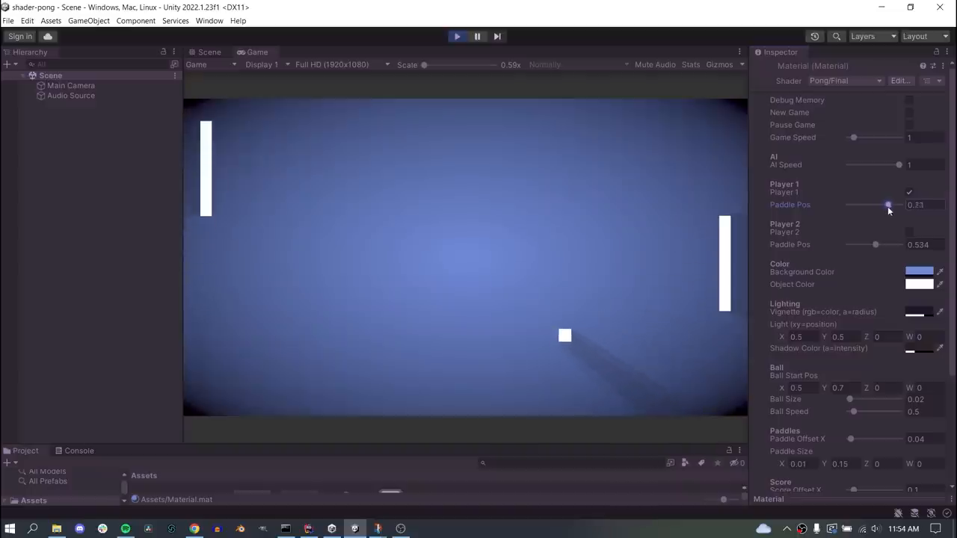
left_click_drag(888, 205, 870, 205)
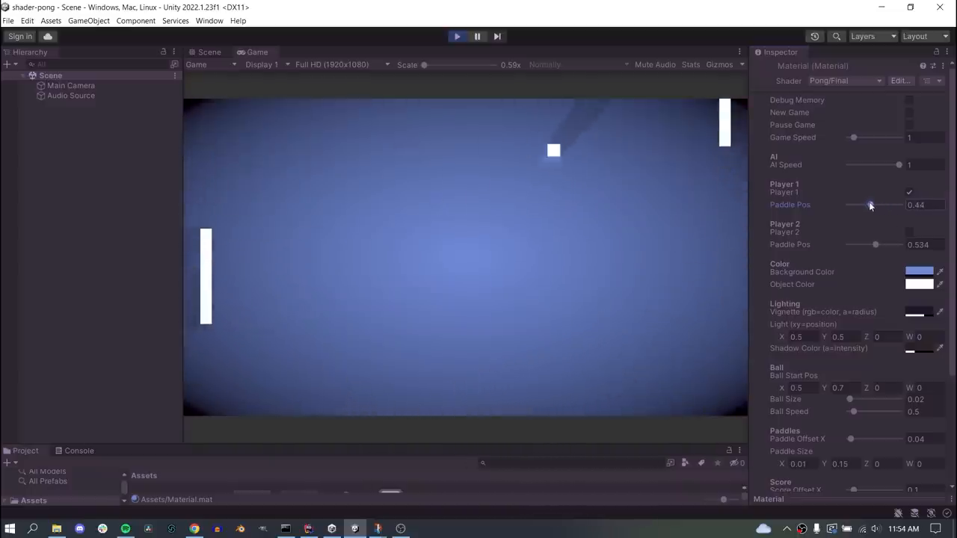
left_click_drag(871, 203, 852, 204)
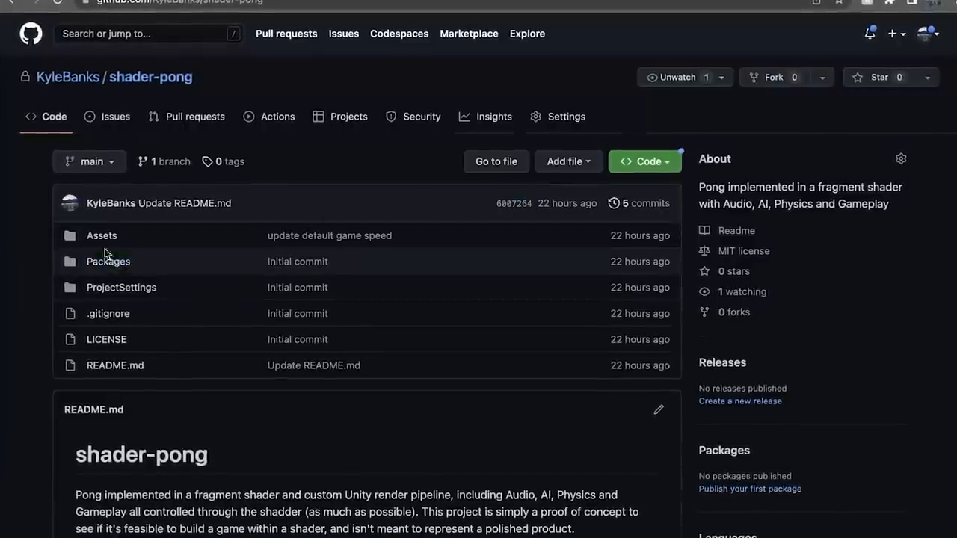
Browse into the shader-pong repository's Assets folder on GitHub.
left_click(102, 236)
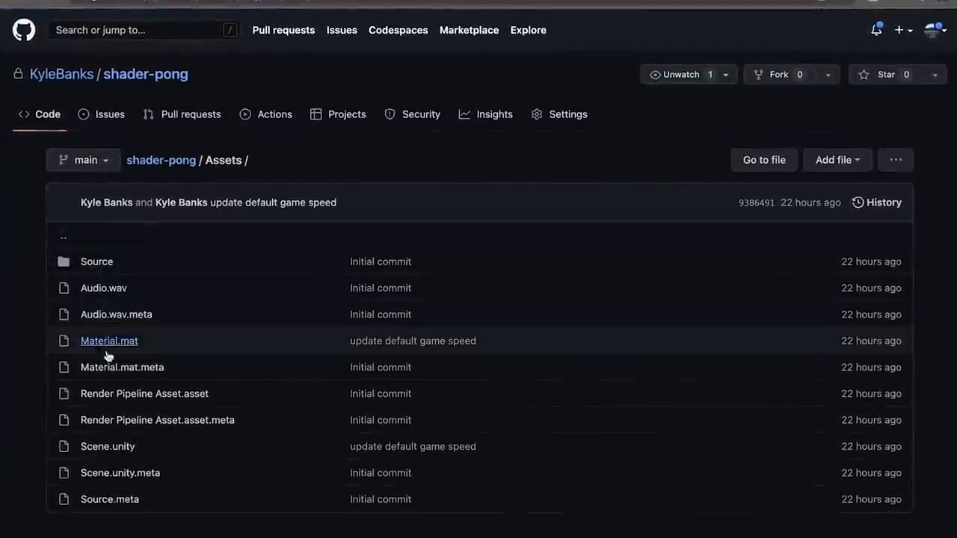